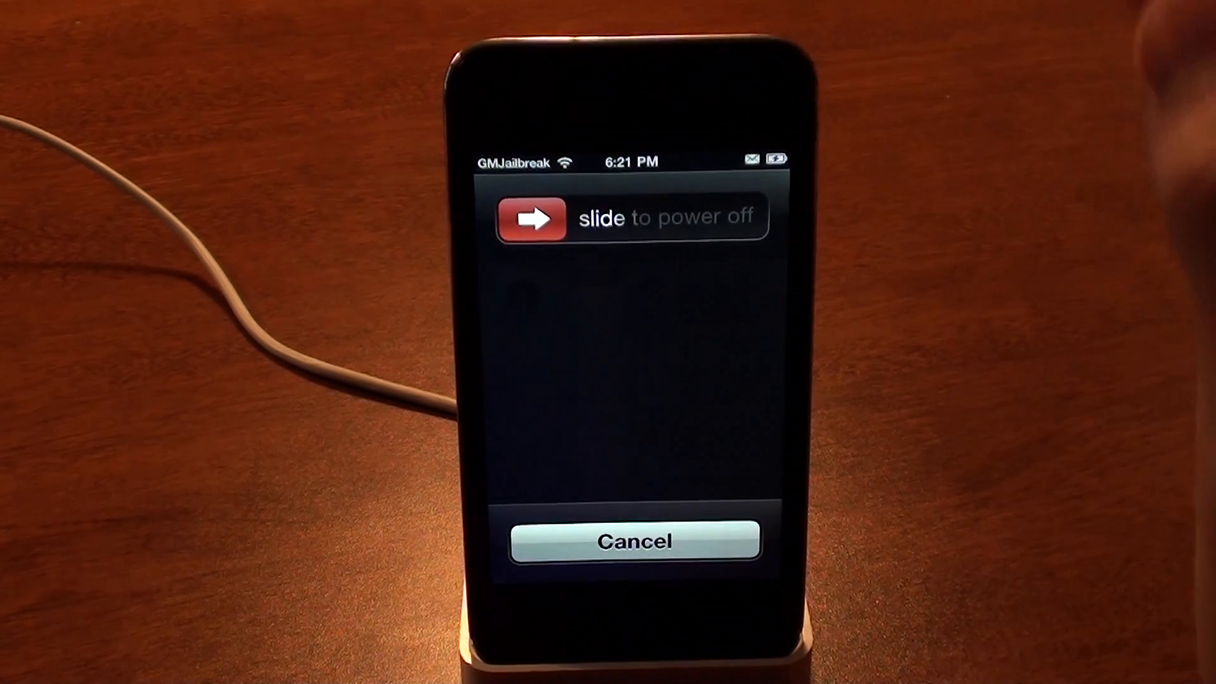
- Bring up the docked iPod touch's 'slide to power off' prompt
left_click(632, 540)
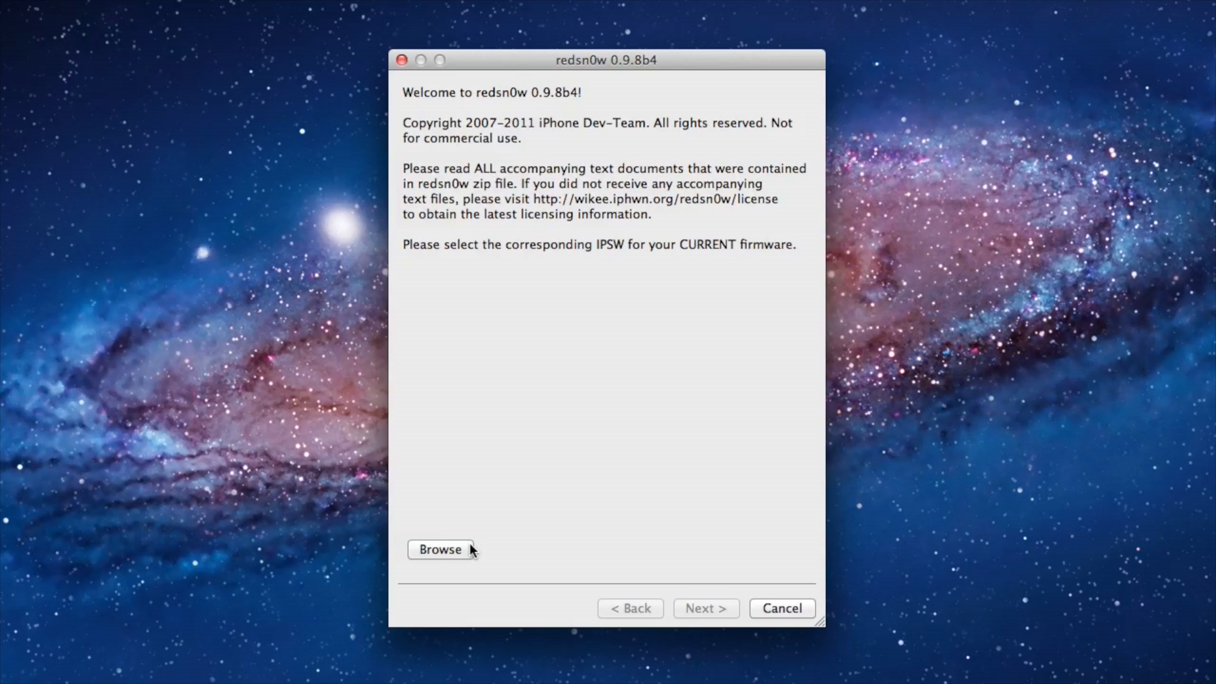
- Load the firmware IPSW in redsn0w and choose only 'Just boot tethered right now'
left_click(439, 549)
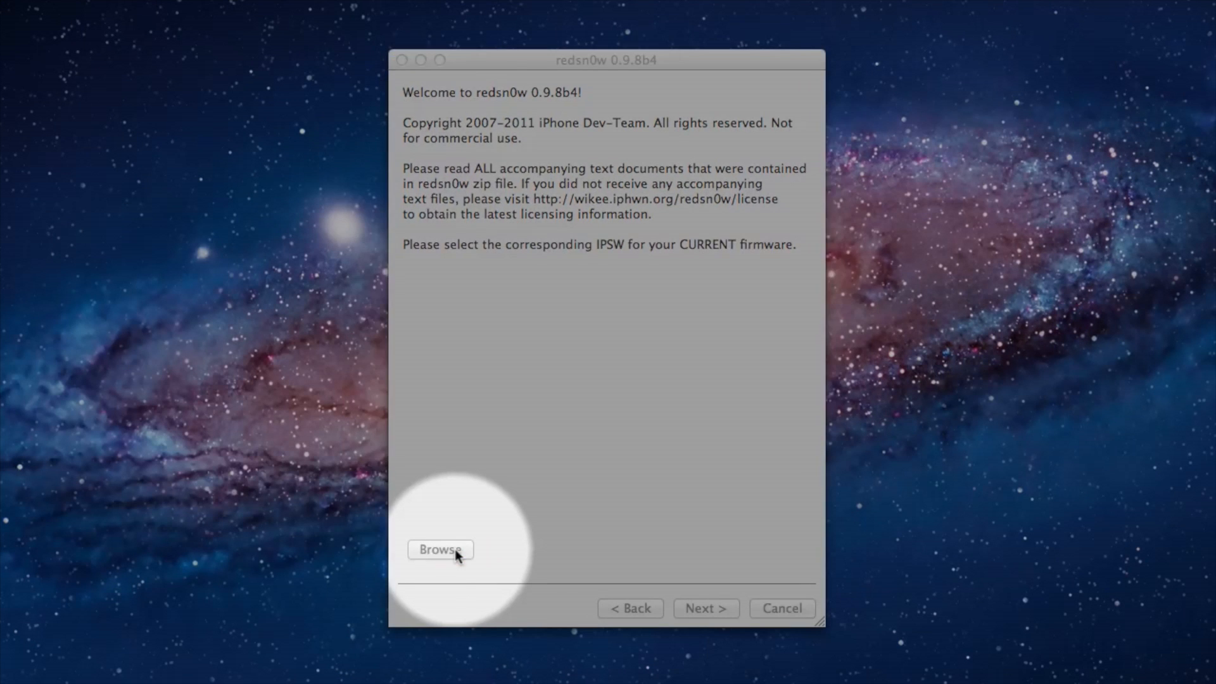
left_click(441, 550)
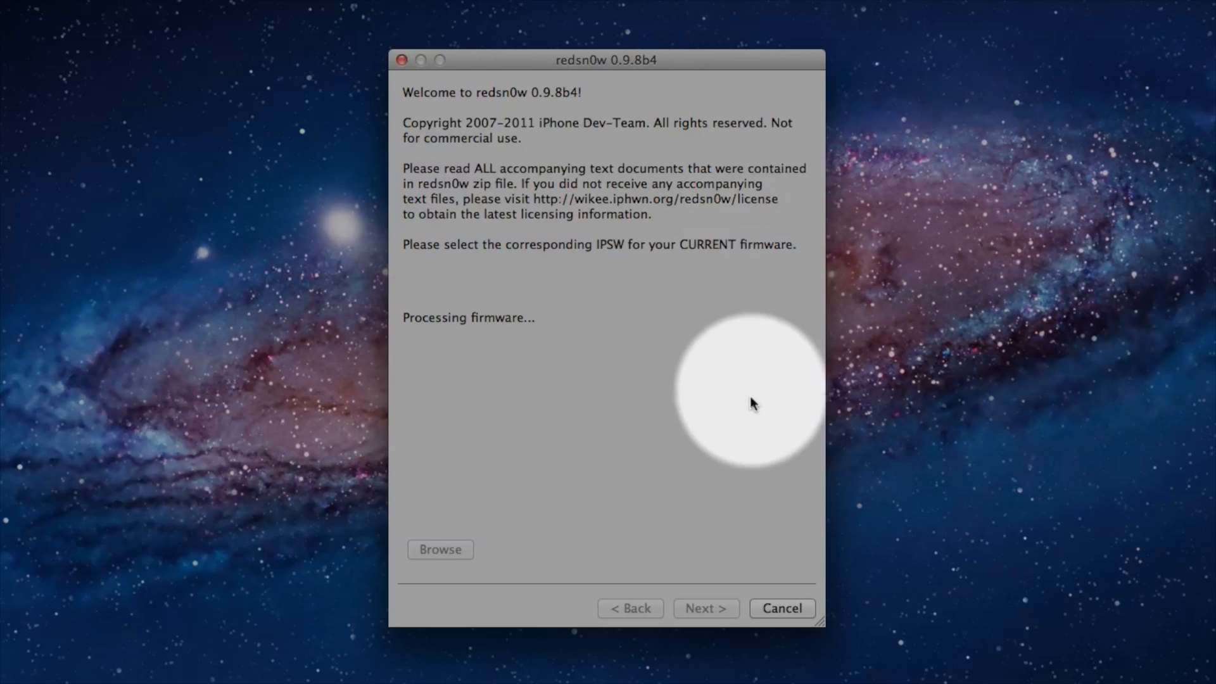
left_click(704, 608)
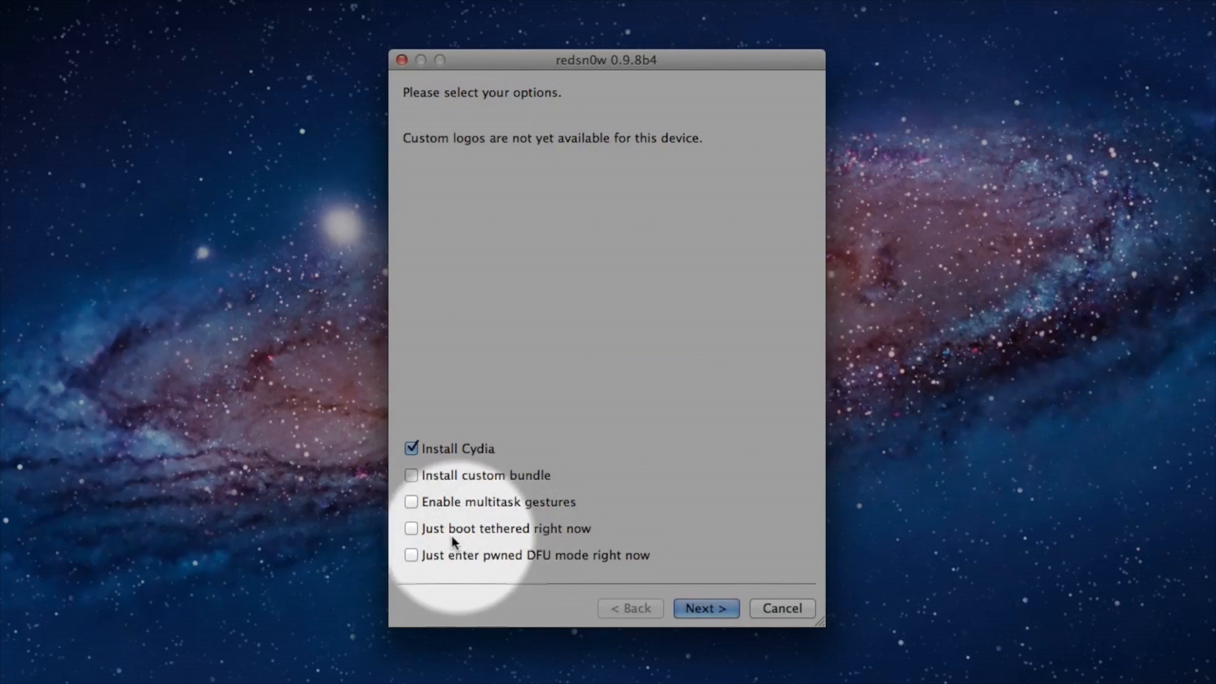
left_click(411, 528)
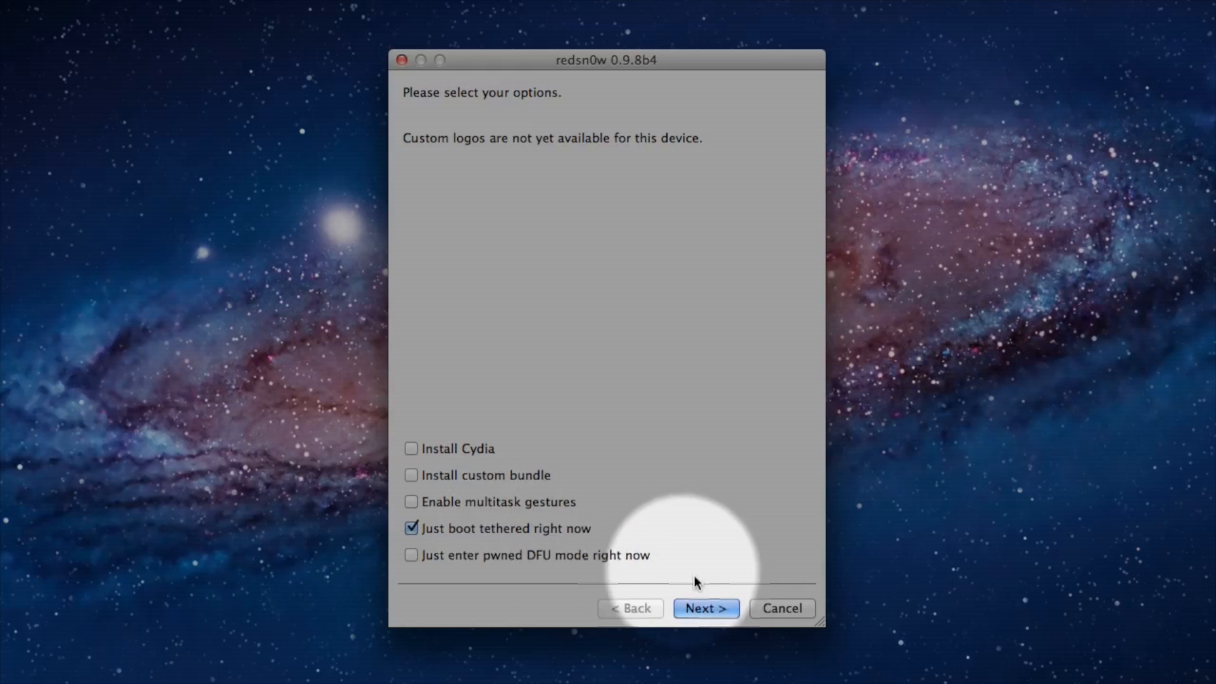
left_click(704, 608)
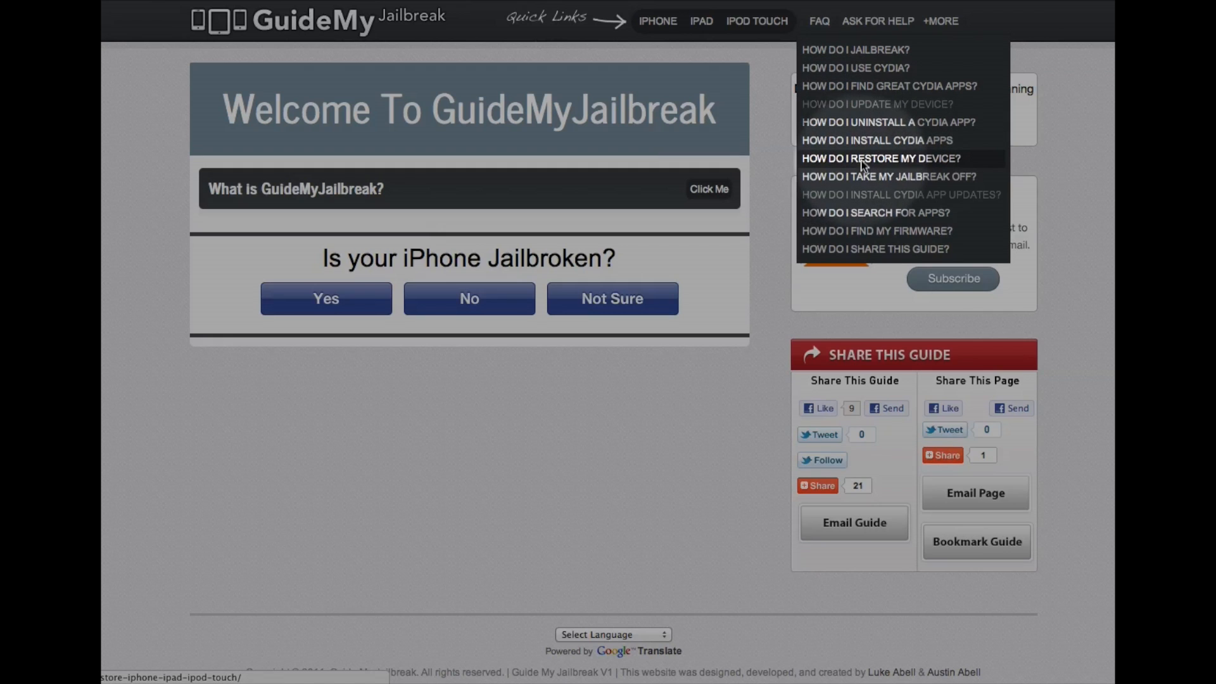
mouse_move(889, 176)
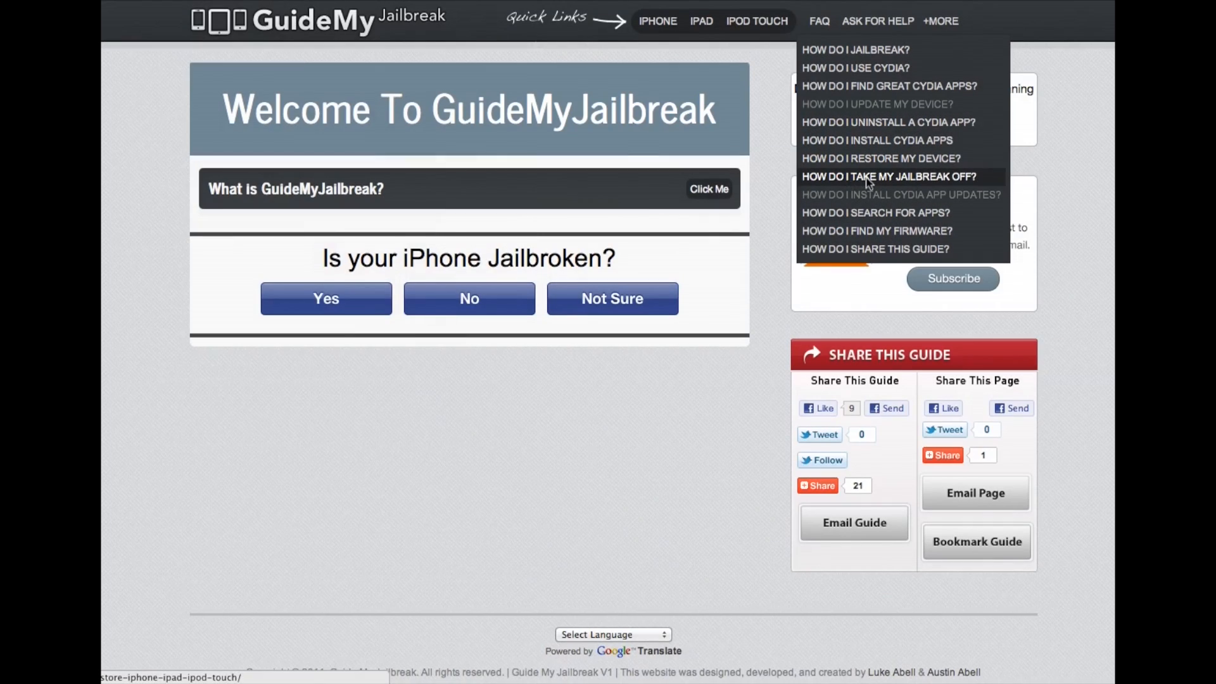
- Open a how-to question from GuideMyJailbreak's +MORE dropdown
left_click(887, 176)
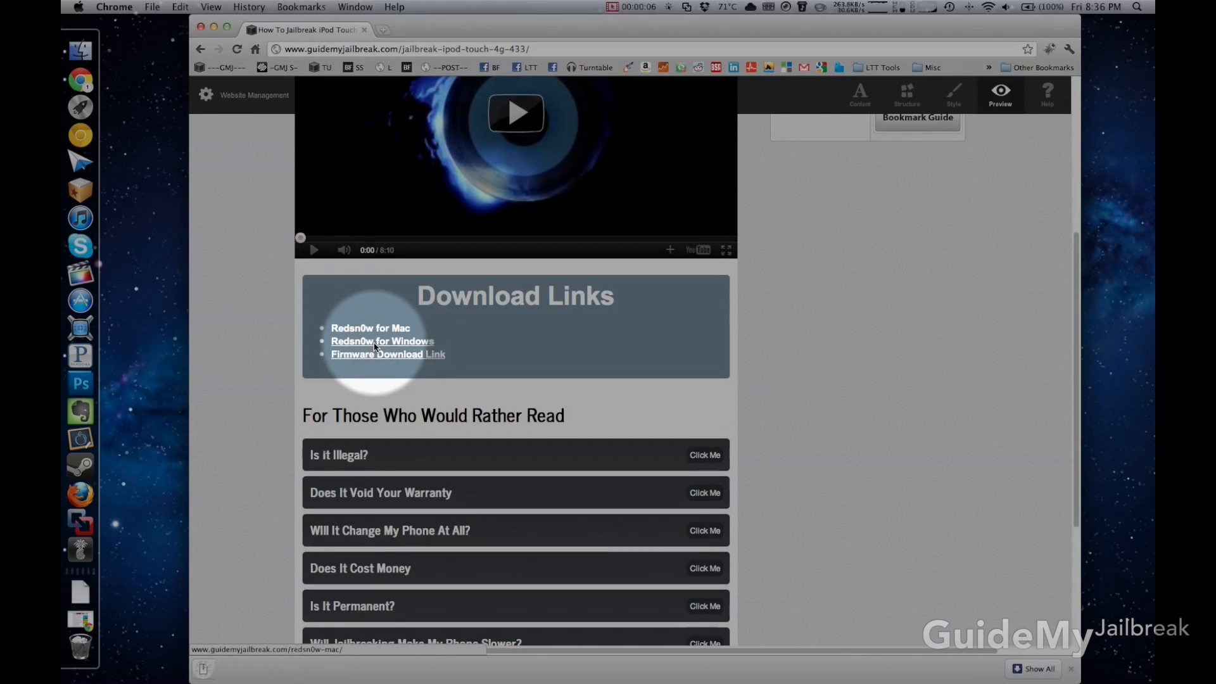
- Download 'Redsn0w for Mac' from the iPod touch guide's download links
left_click(381, 341)
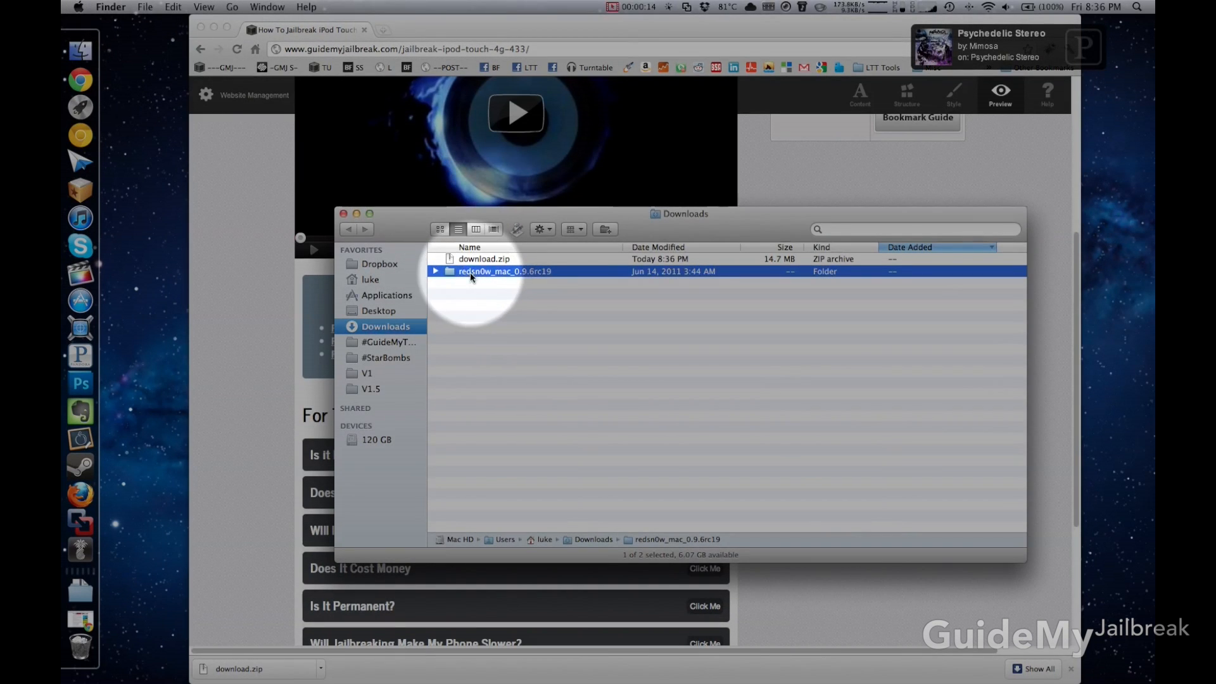
- Open the redsn0w_mac_0.9.6rc19 folder in Downloads and launch redsn0w
double_click(504, 270)
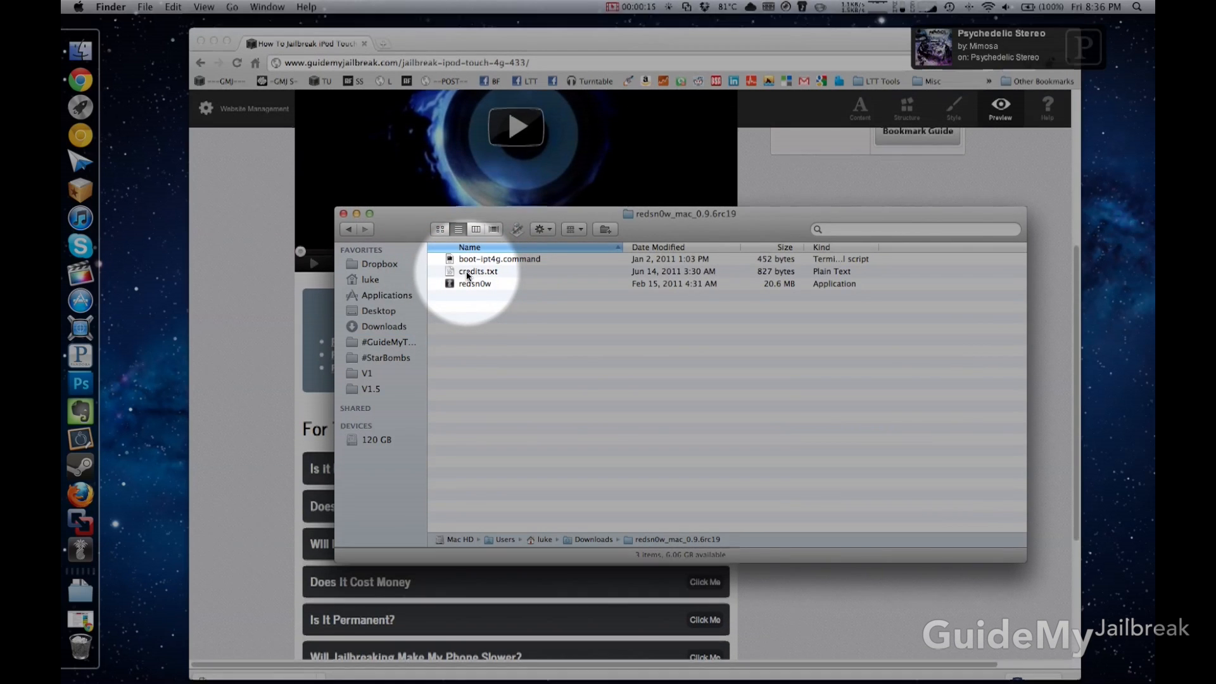
double_click(474, 283)
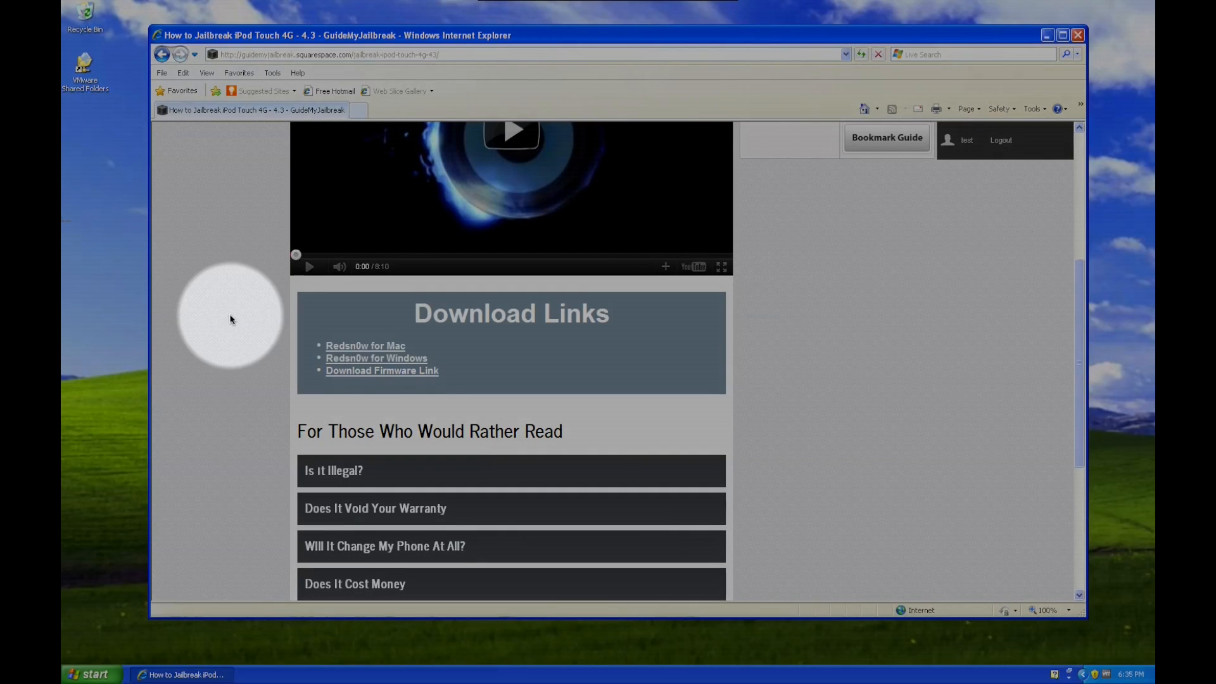
mouse_move(260, 367)
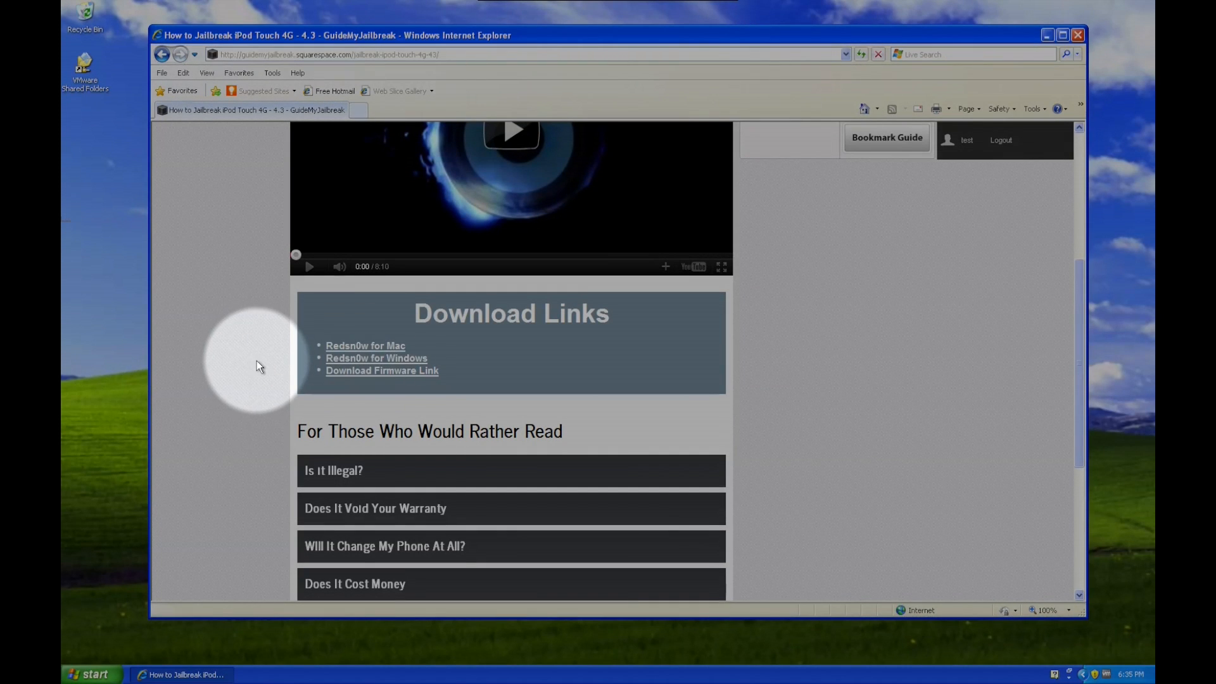
- Open the redsn0w for Windows zip and run redsn0w, accepting both warnings
left_click(376, 357)
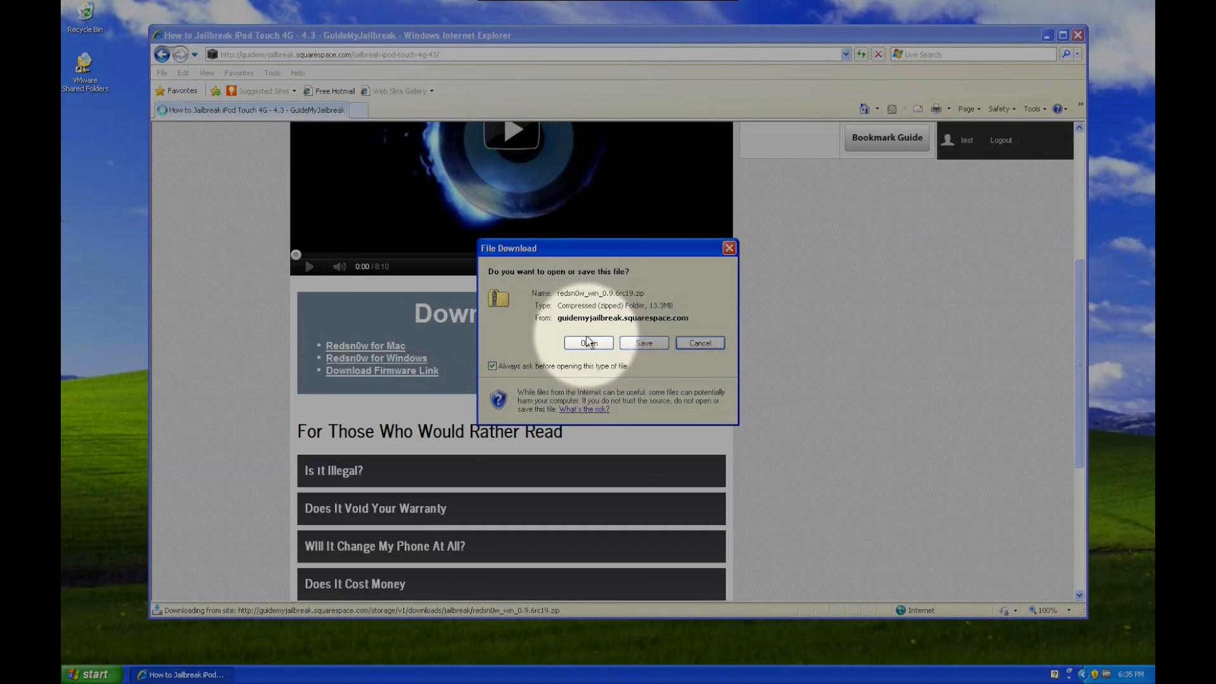
left_click(588, 343)
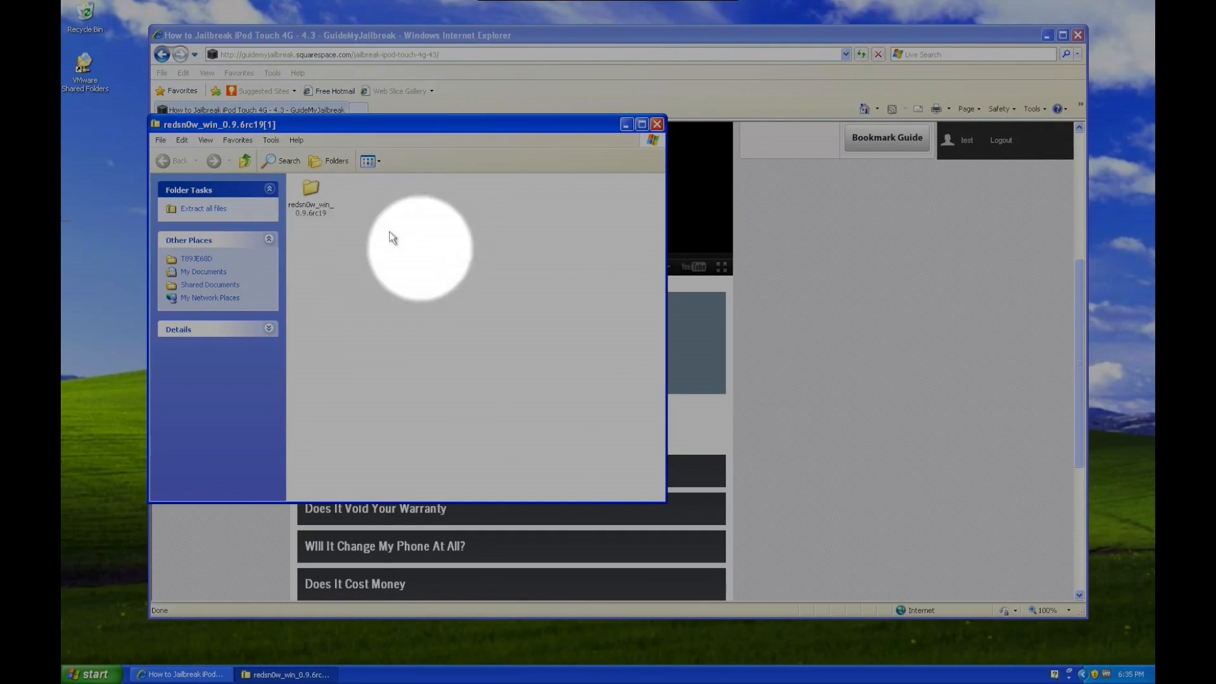
double_click(311, 190)
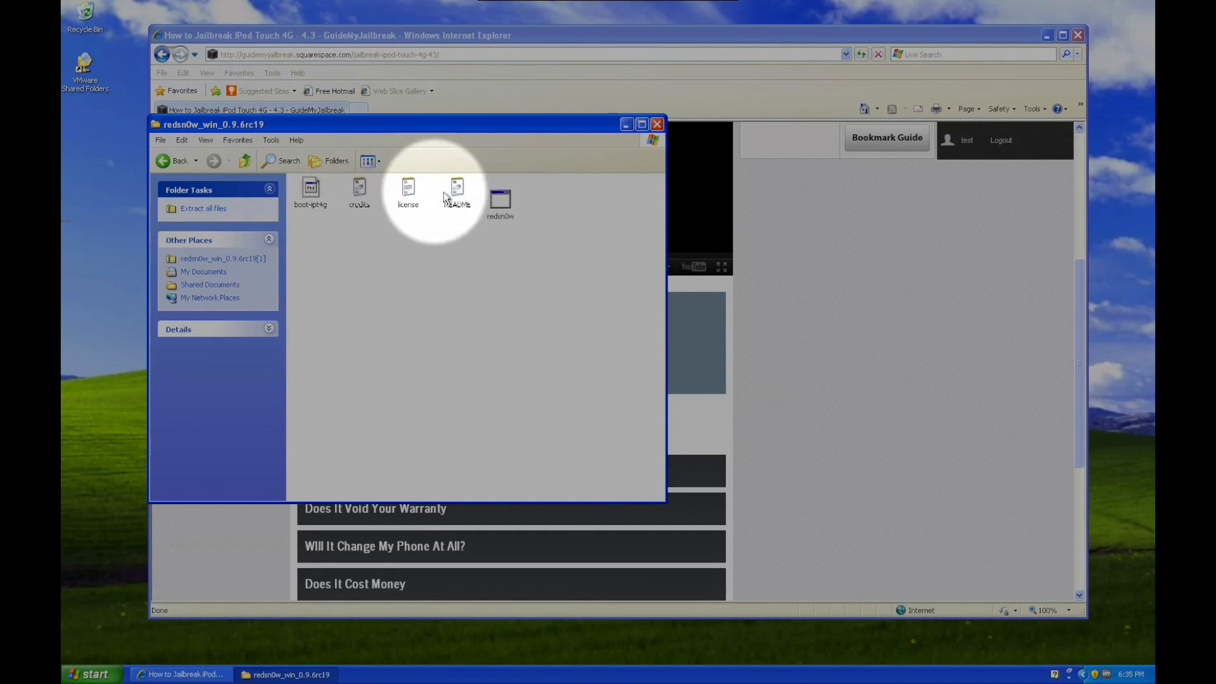
double_click(501, 193)
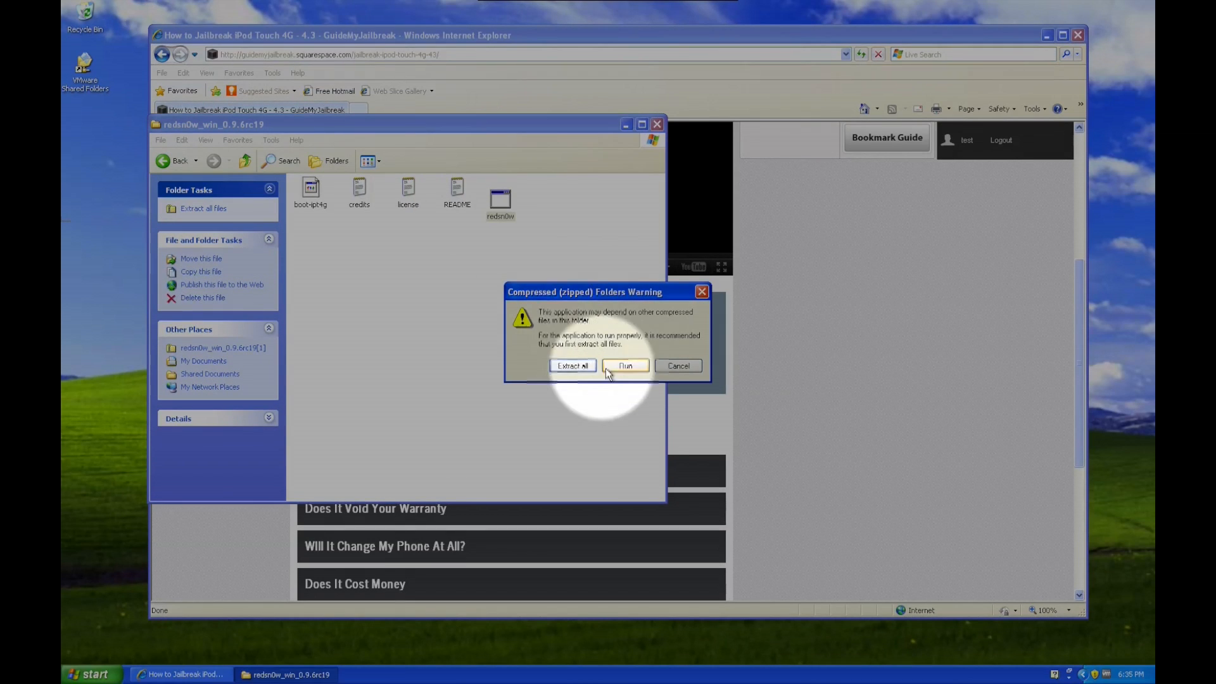
left_click(625, 366)
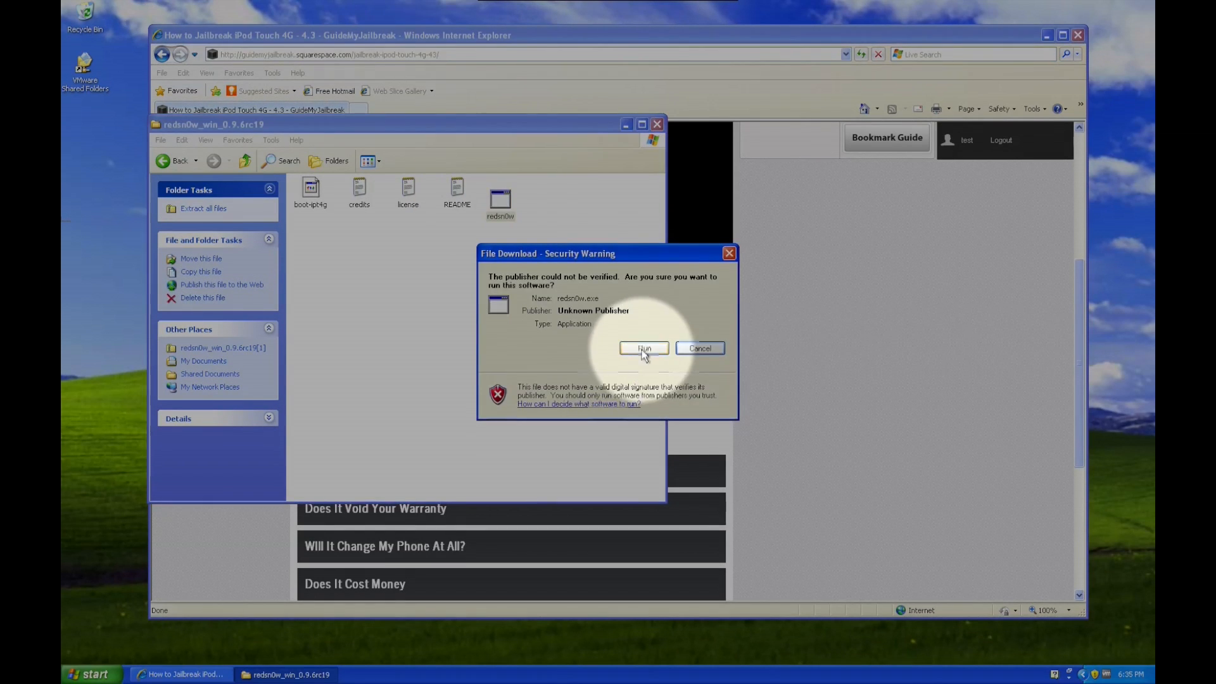
left_click(643, 348)
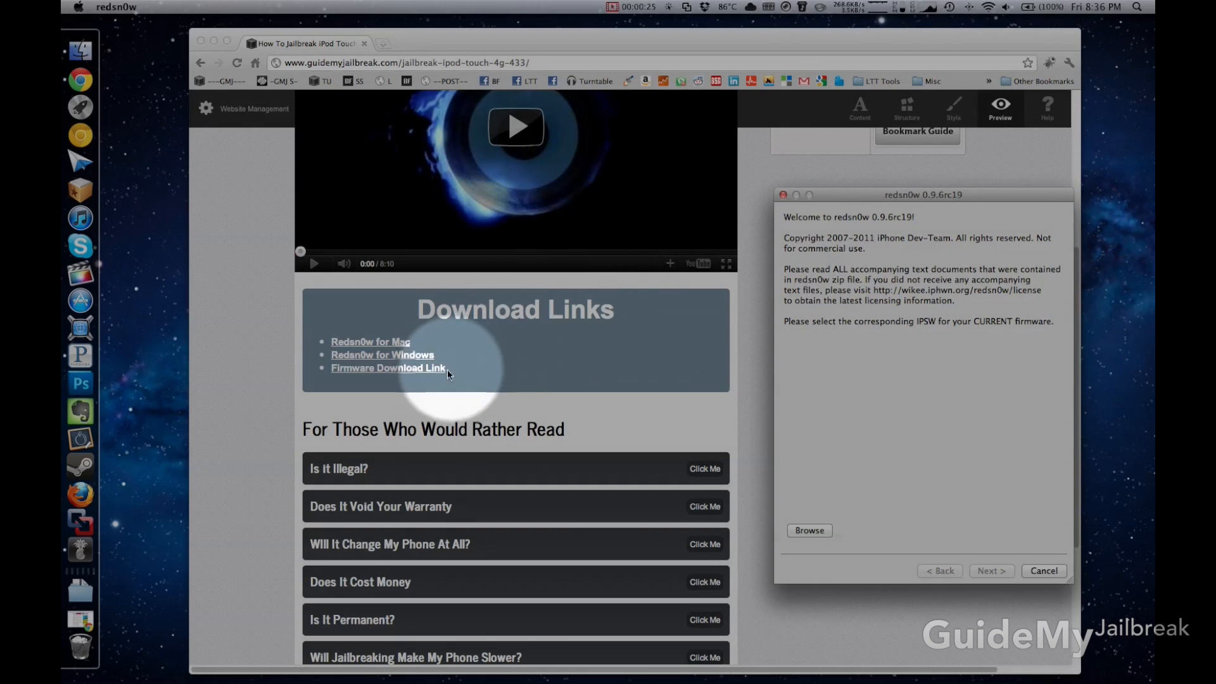
mouse_move(398, 372)
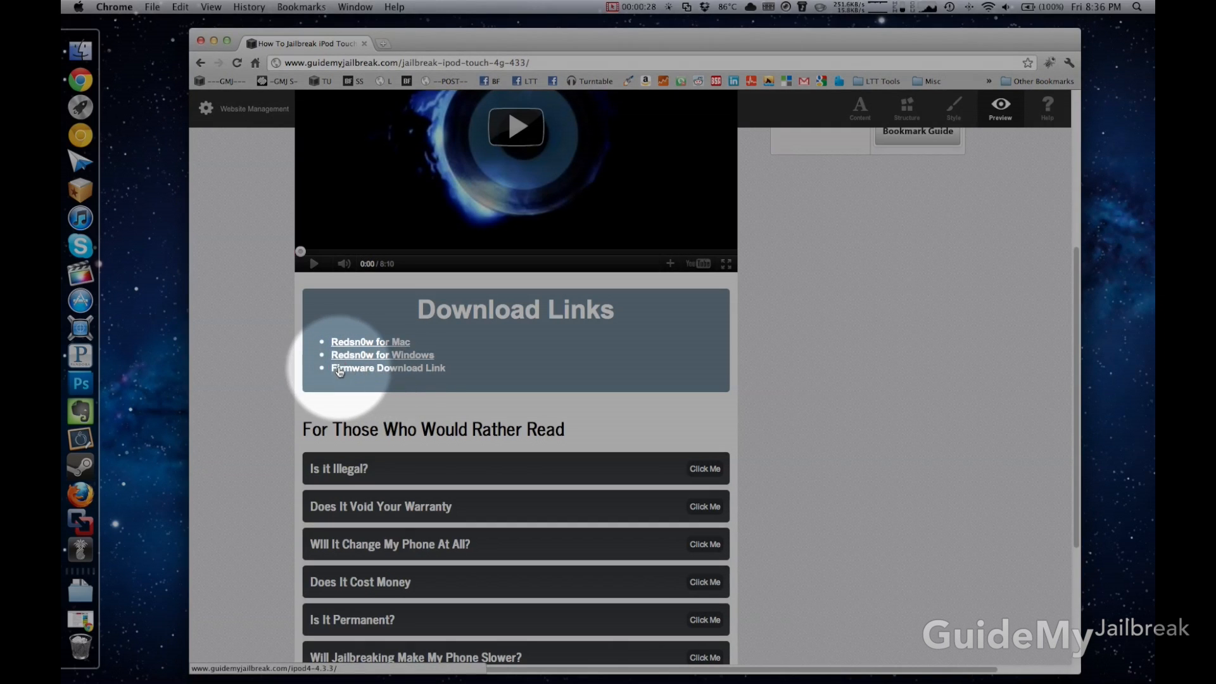
- Follow the guide page's 'Firmware Download Link' to request the firmware
left_click(388, 367)
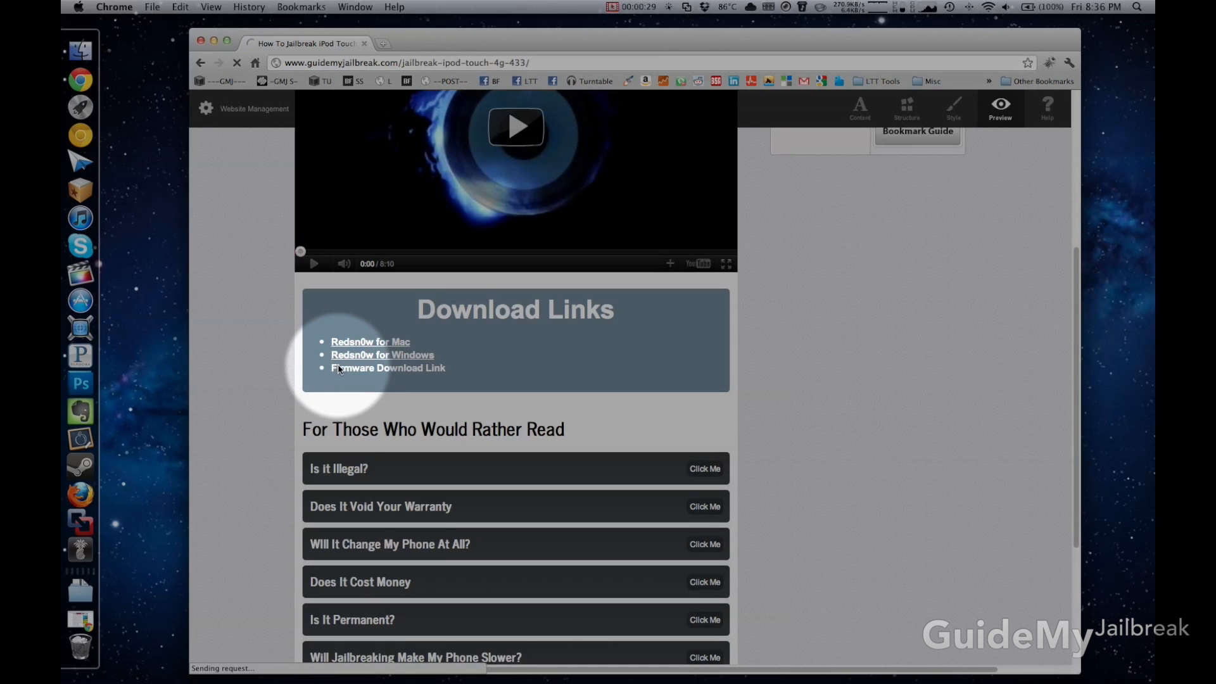
left_click(387, 368)
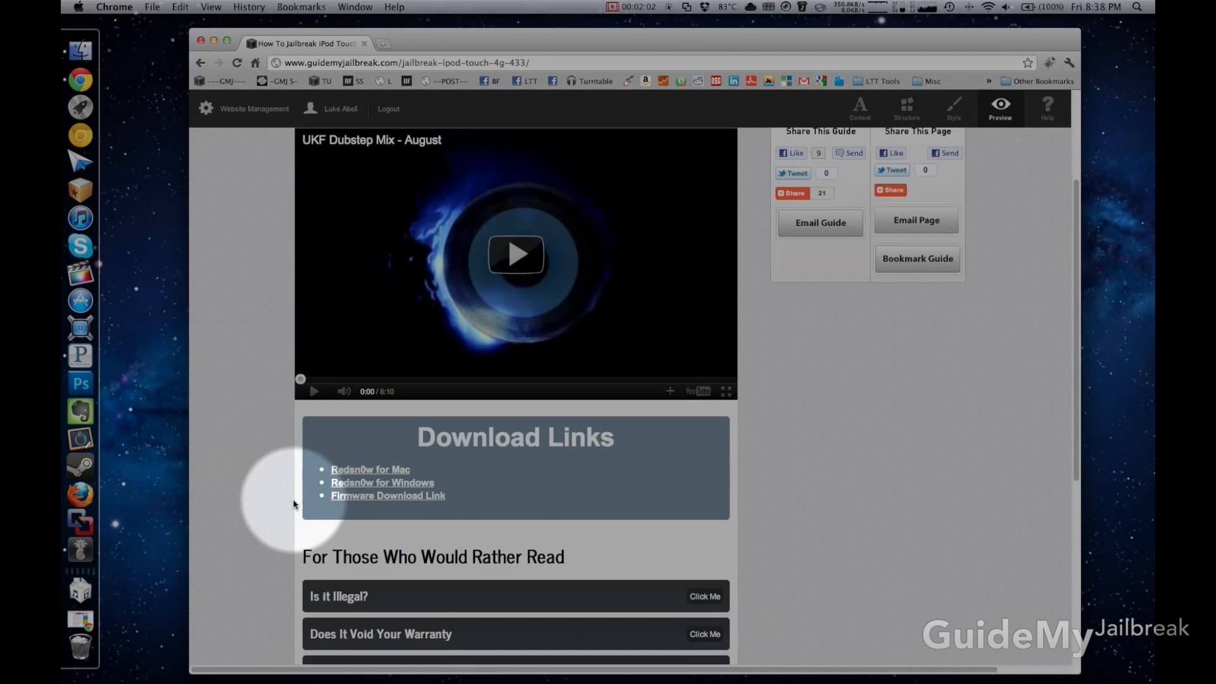
mouse_move(79, 549)
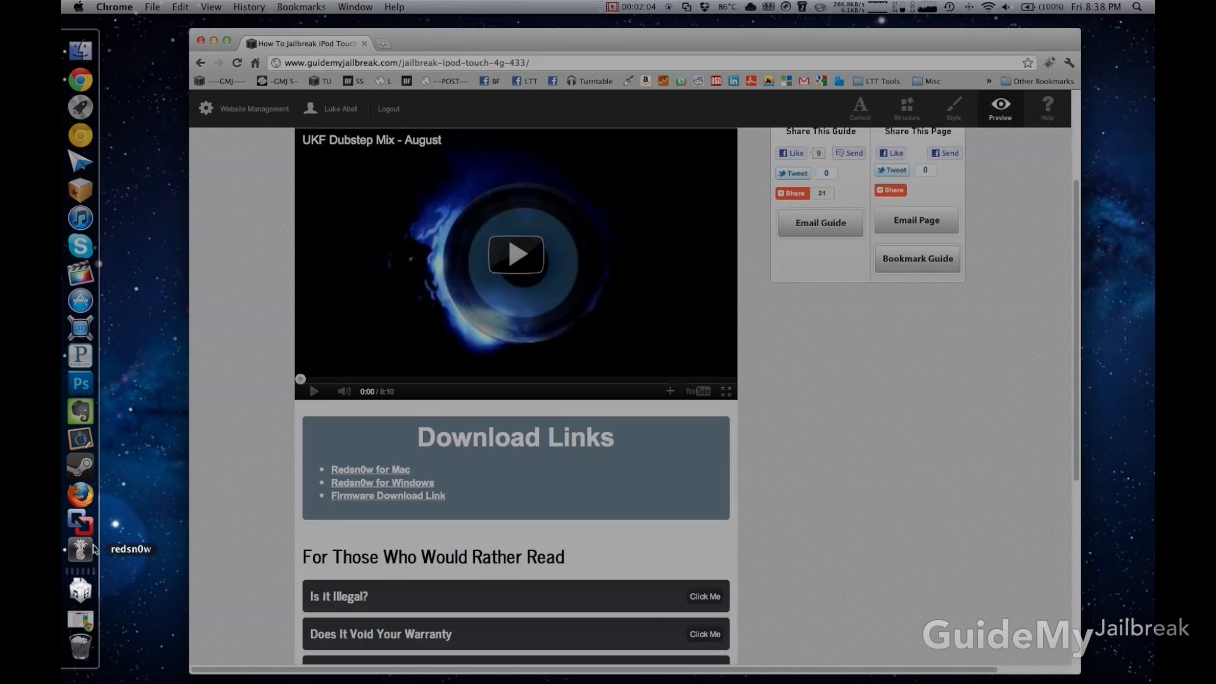
- Launch redsn0w and load iPod4,1_4.3.3_8J2_Restore.ipsw from Downloads
left_click(79, 551)
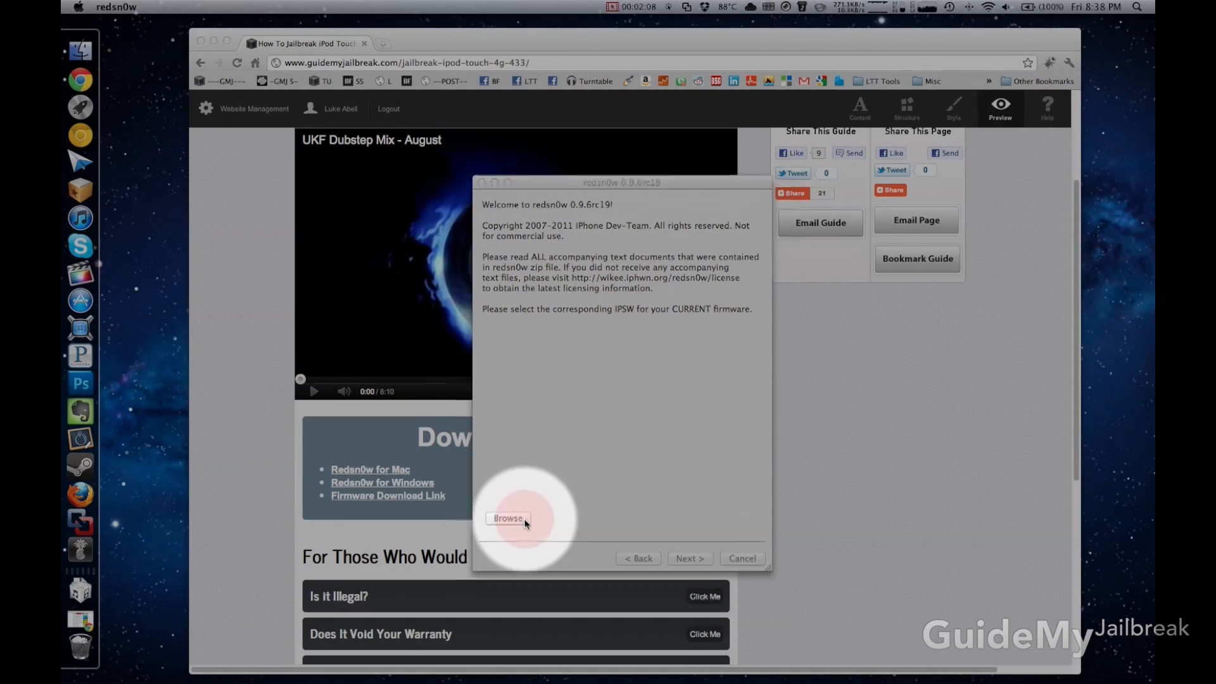
left_click(508, 519)
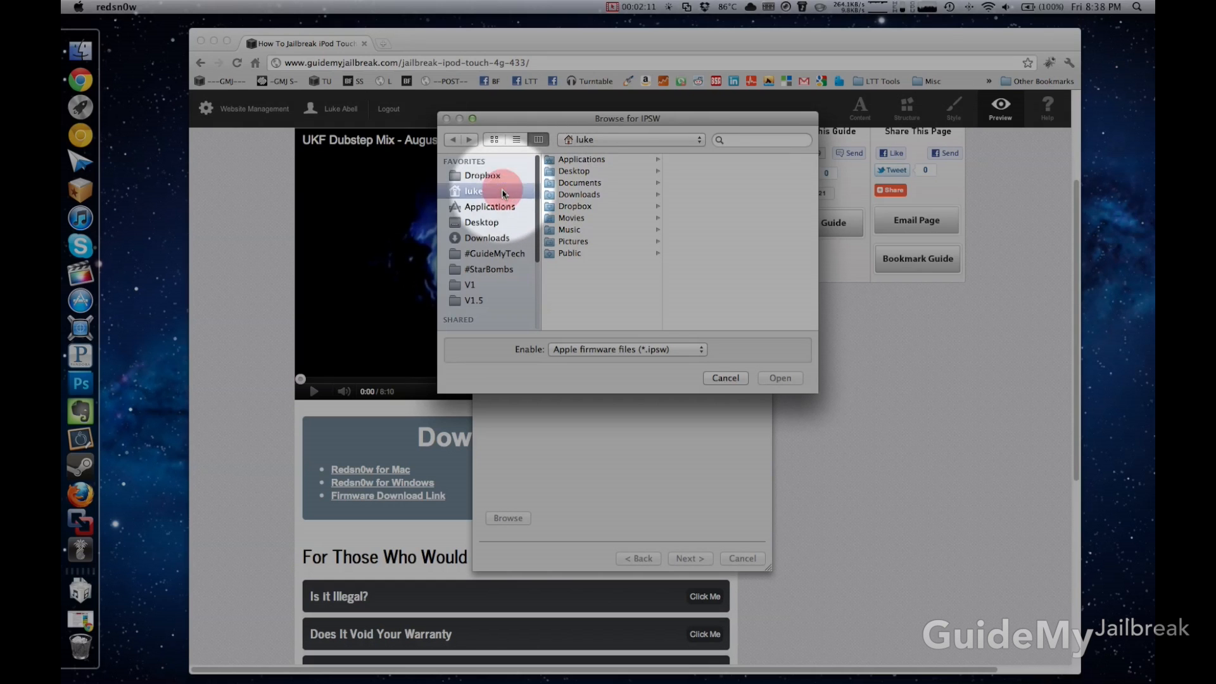
left_click(578, 194)
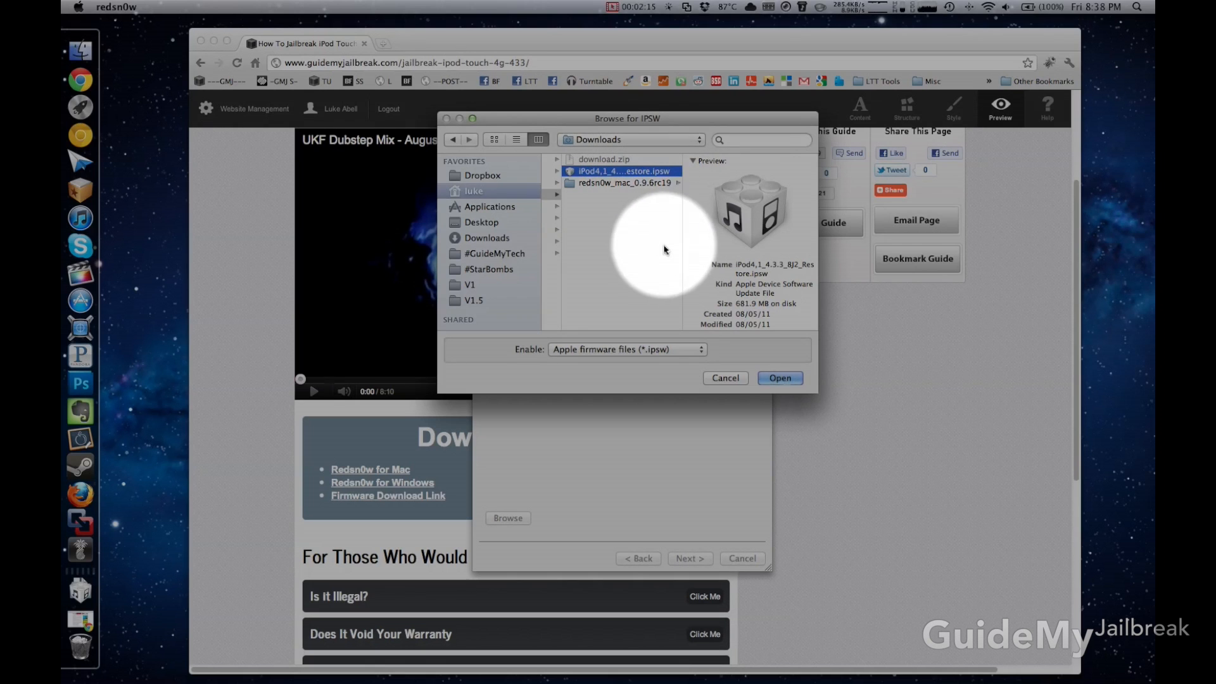
left_click(780, 377)
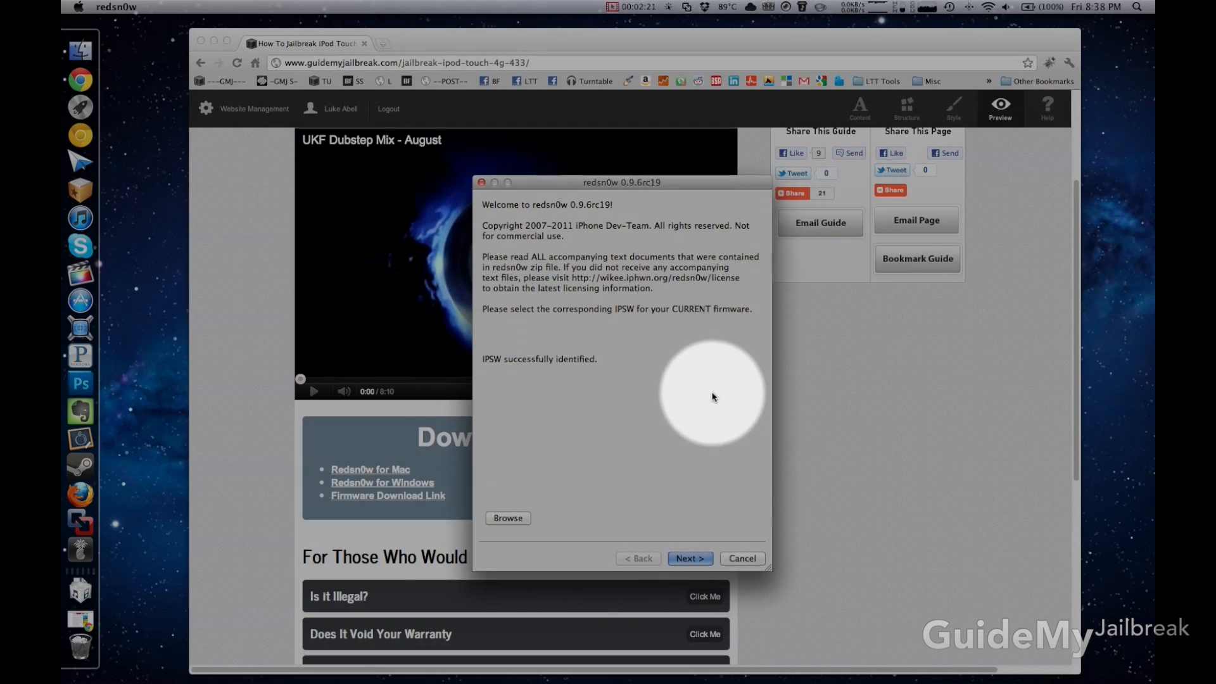
left_click(688, 557)
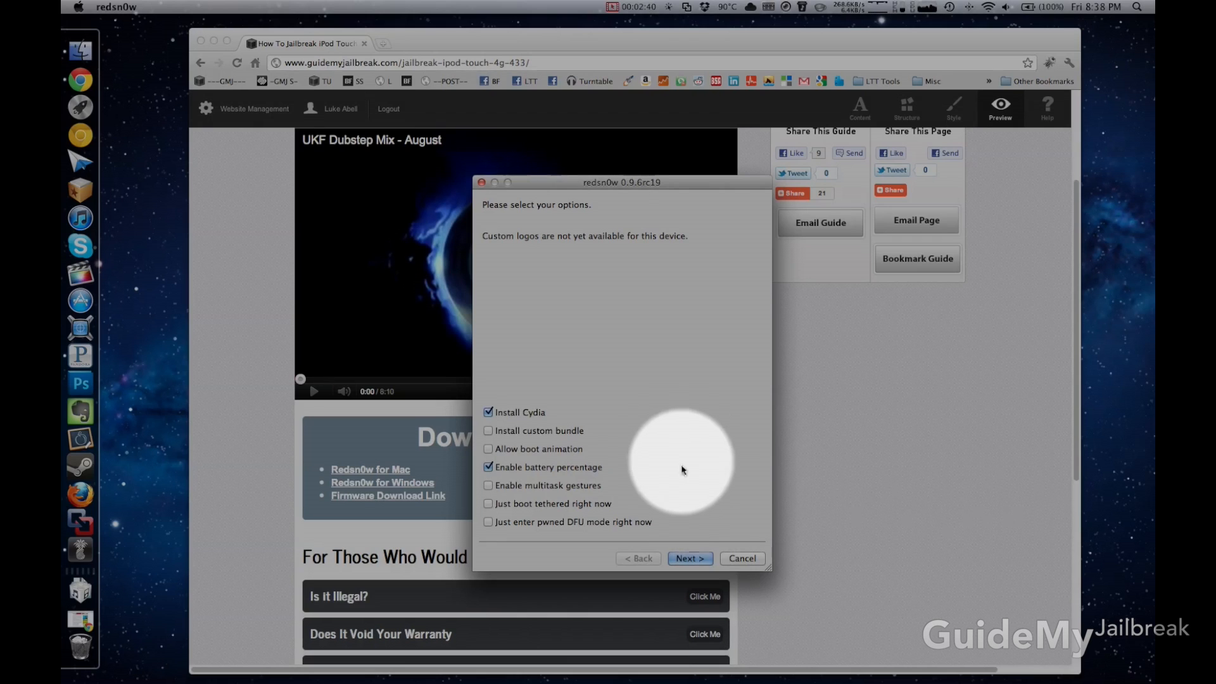
- Keep Install Cydia and Enable battery percentage ticked and start the jailbreak
left_click(688, 558)
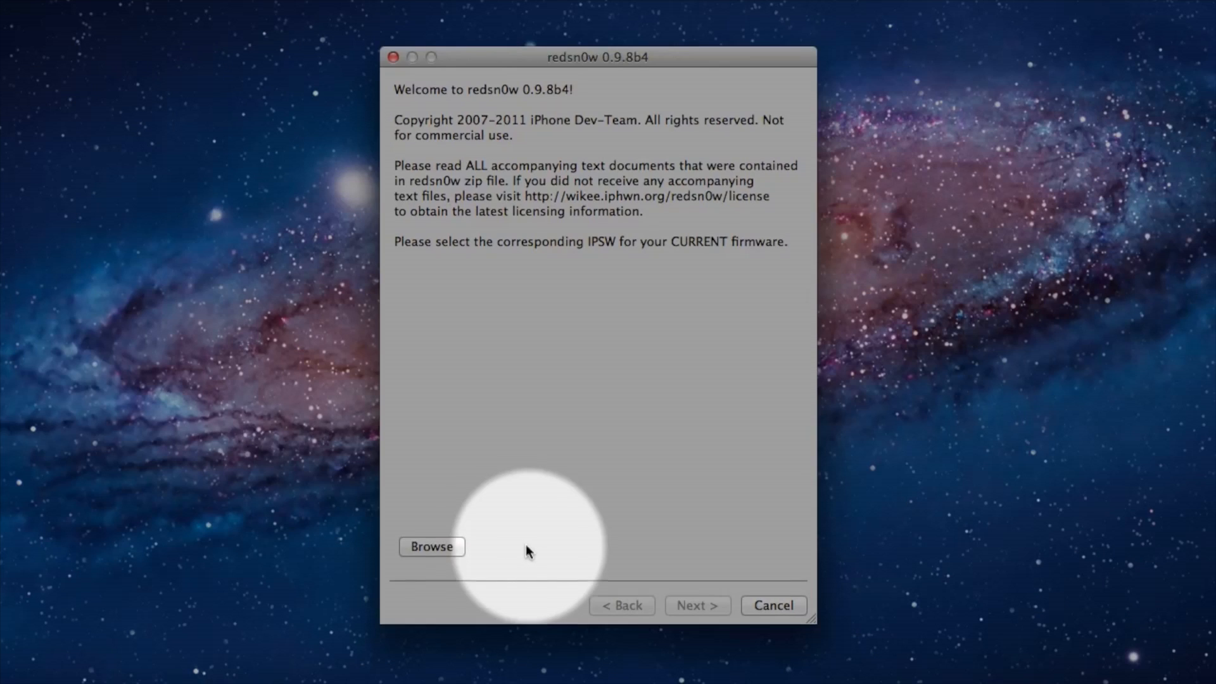
- Load iPhone3,1_4.3.4_8K2_Restore.ipsw, untick Install Cydia, and choose just boot tethered
left_click(432, 547)
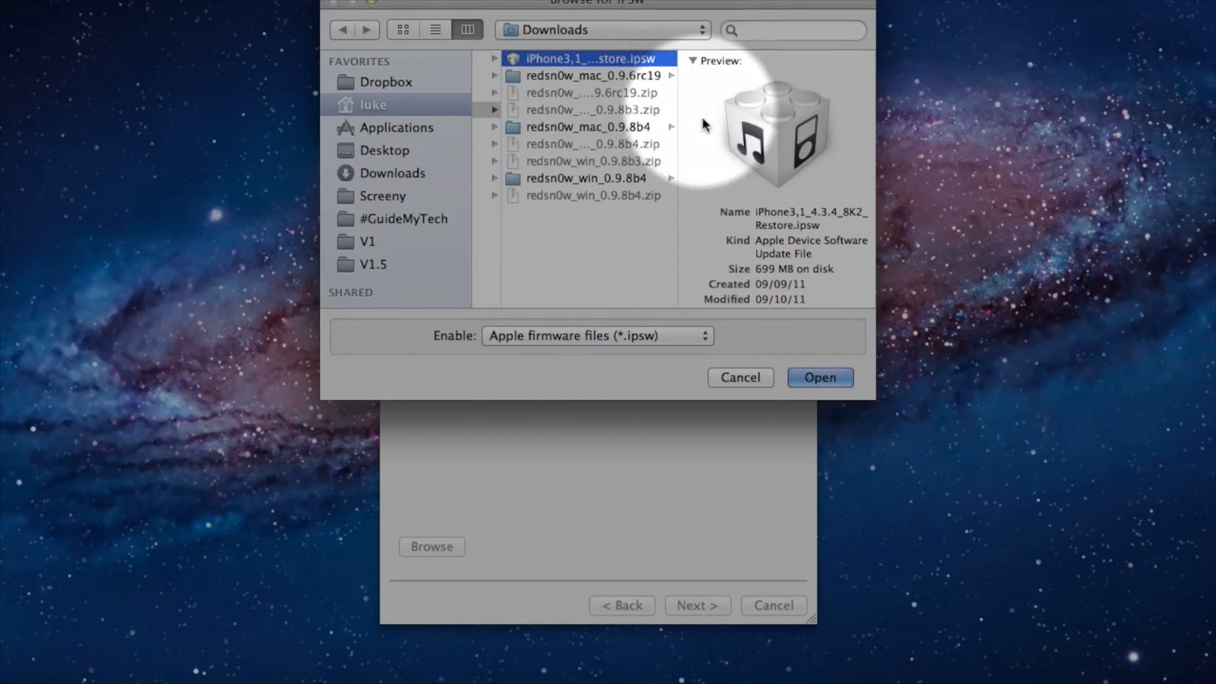
left_click(819, 377)
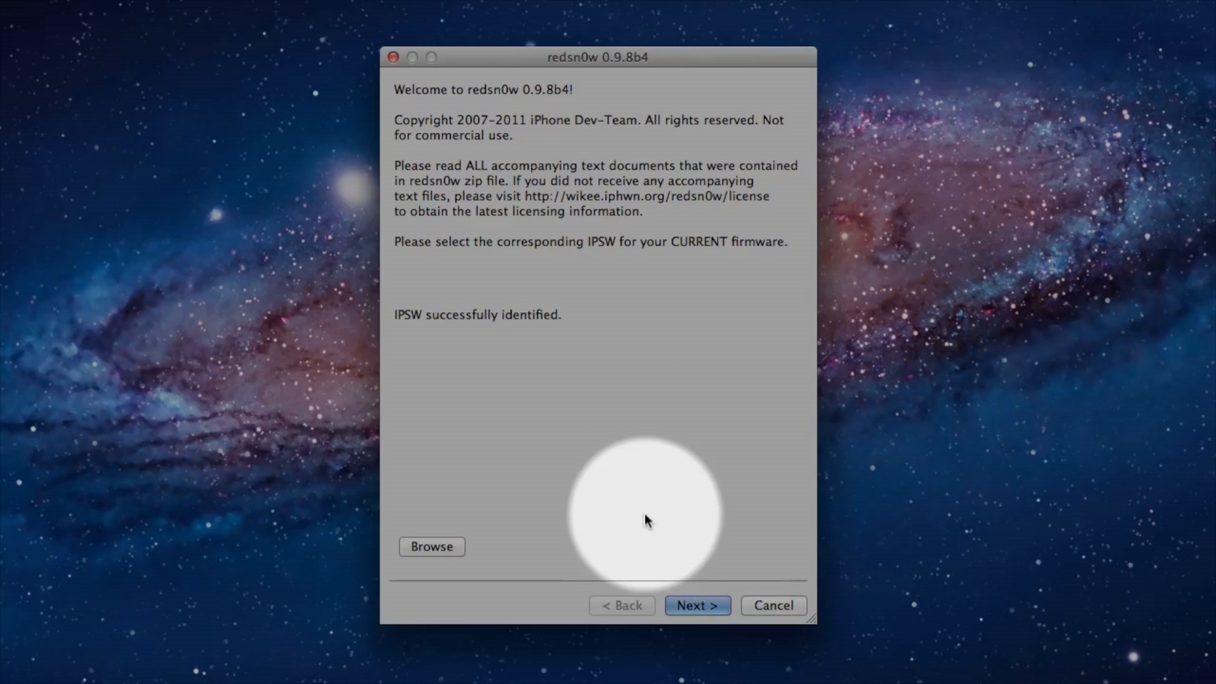
left_click(696, 605)
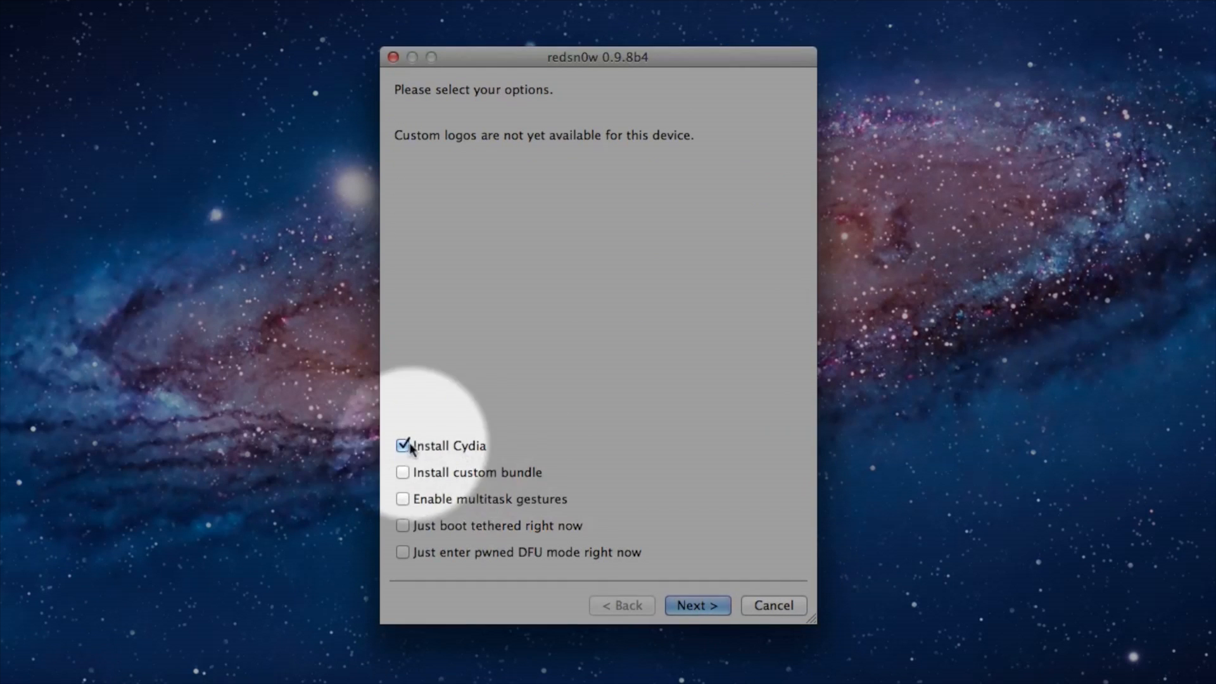
left_click(403, 525)
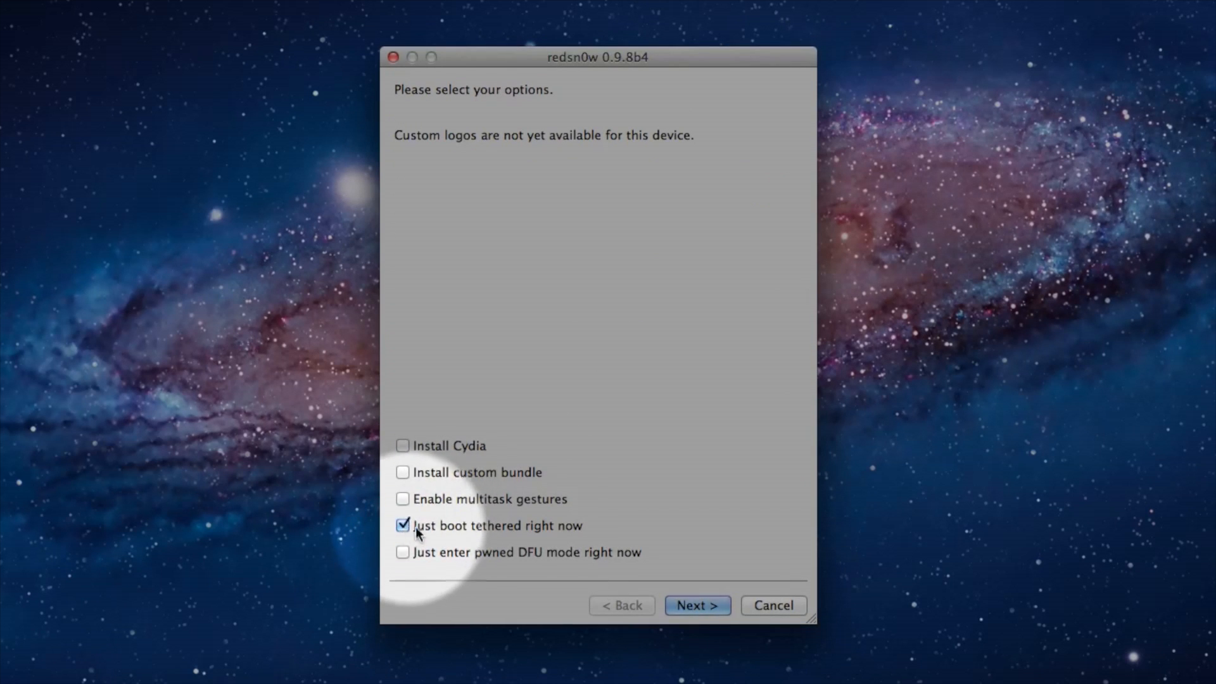
left_click(695, 606)
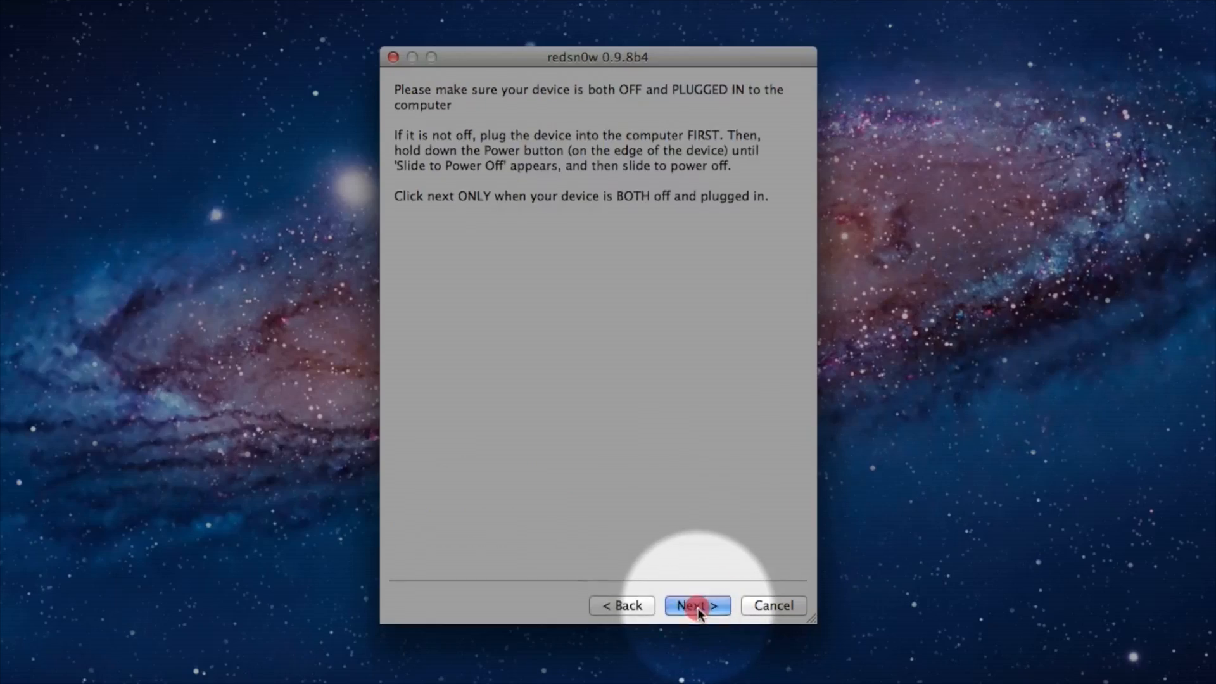
- Continue past the device-off prompt, follow the DFU countdown, then go to GuideMyJailbreak's Ask For Help forum
left_click(697, 606)
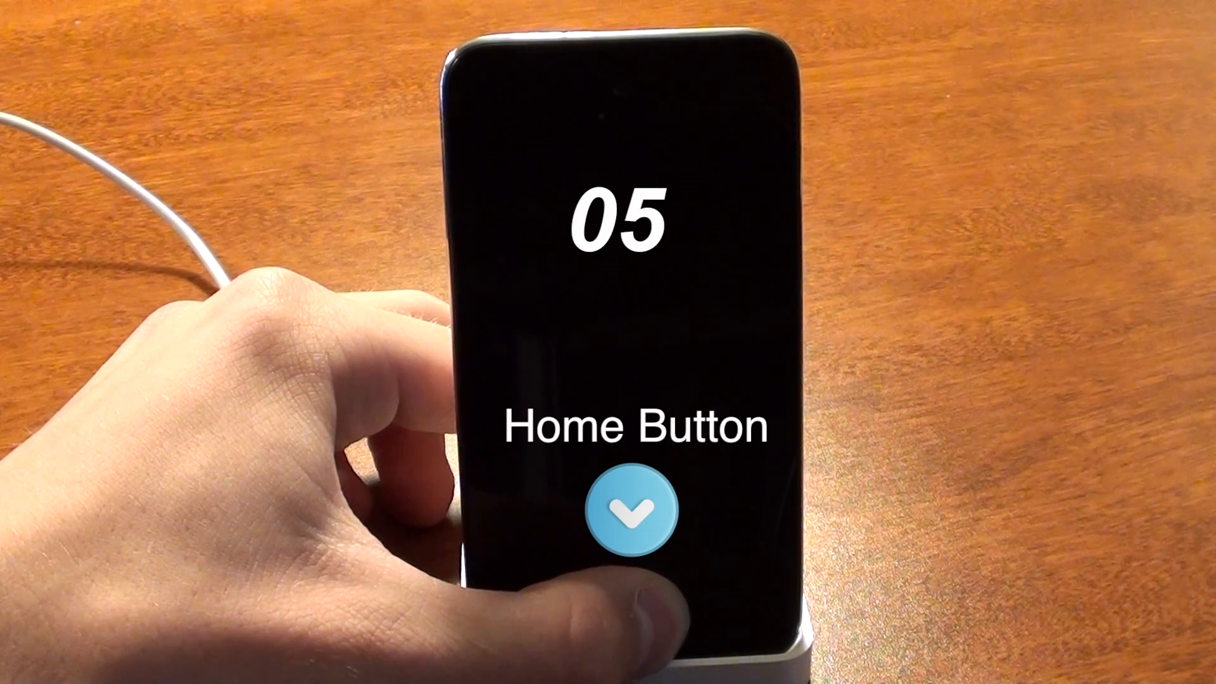
left_click(630, 511)
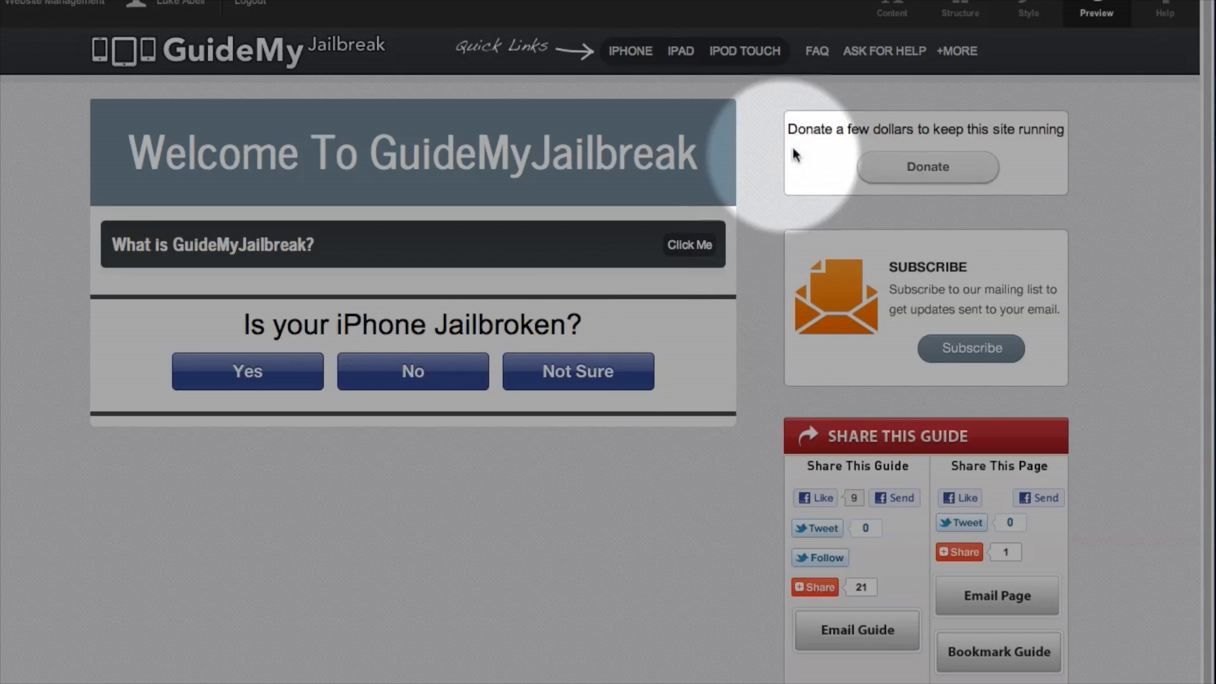
left_click(883, 51)
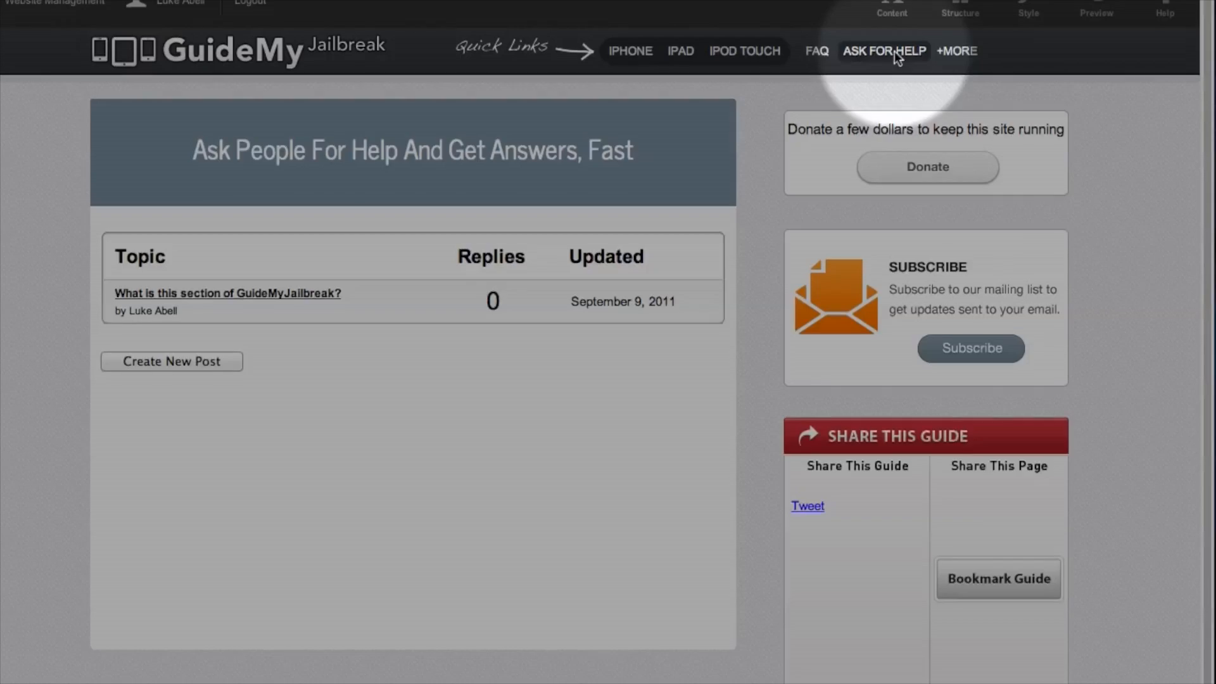